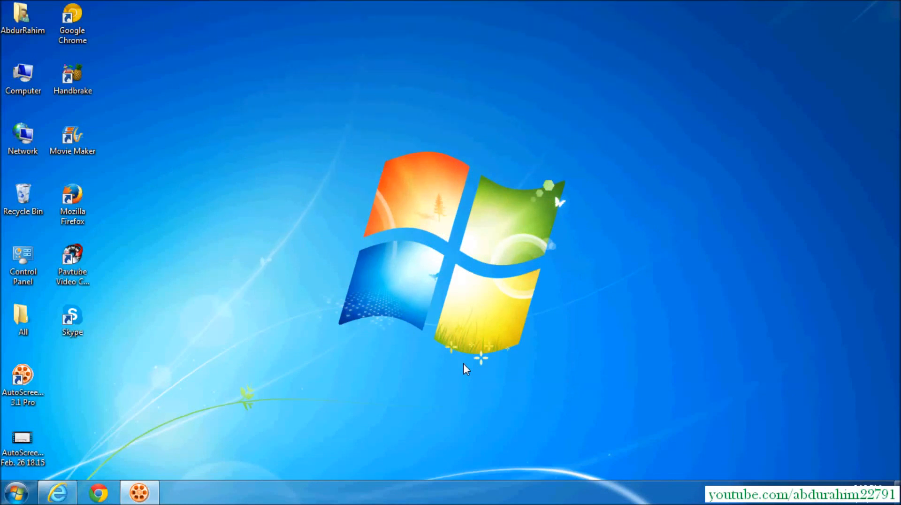
{"action": "mouse_move", "coordinate": [401, 362]}
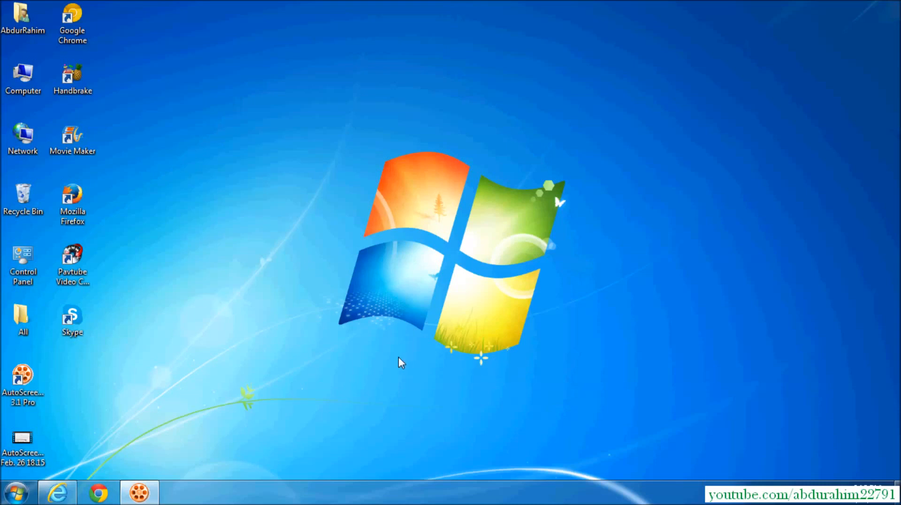
Step: Launch Internet Explorer at apple.com/itunes and reach the iTunes 12.1.1 for Windows download form
{"action": "left_click", "coordinate": [57, 493]}
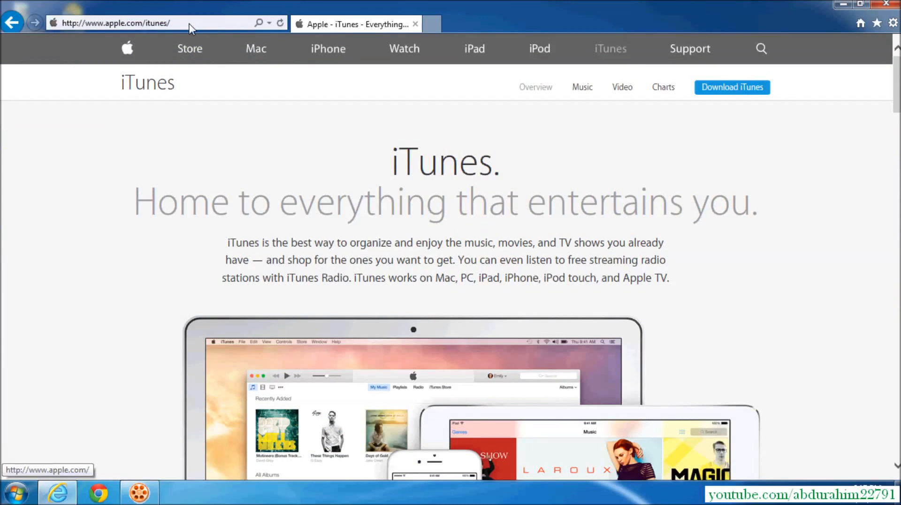
{"action": "mouse_move", "coordinate": [183, 25]}
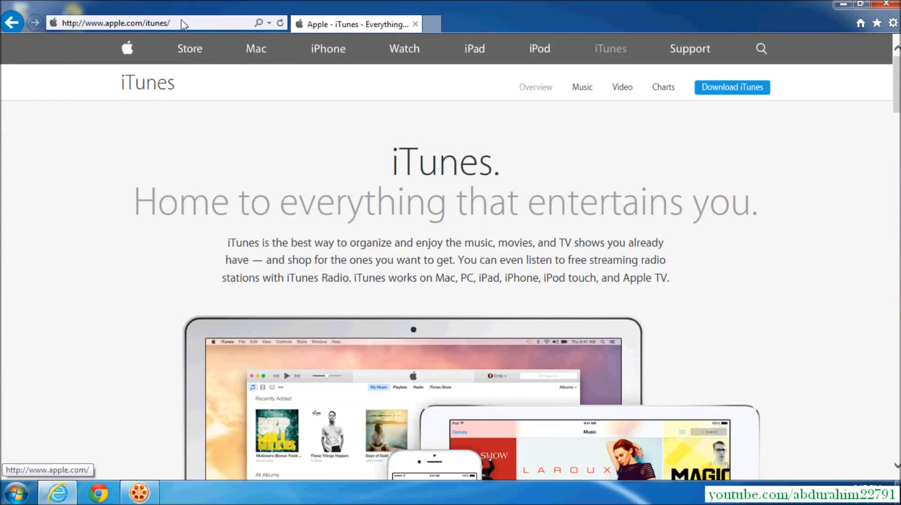
{"action": "mouse_move", "coordinate": [788, 119]}
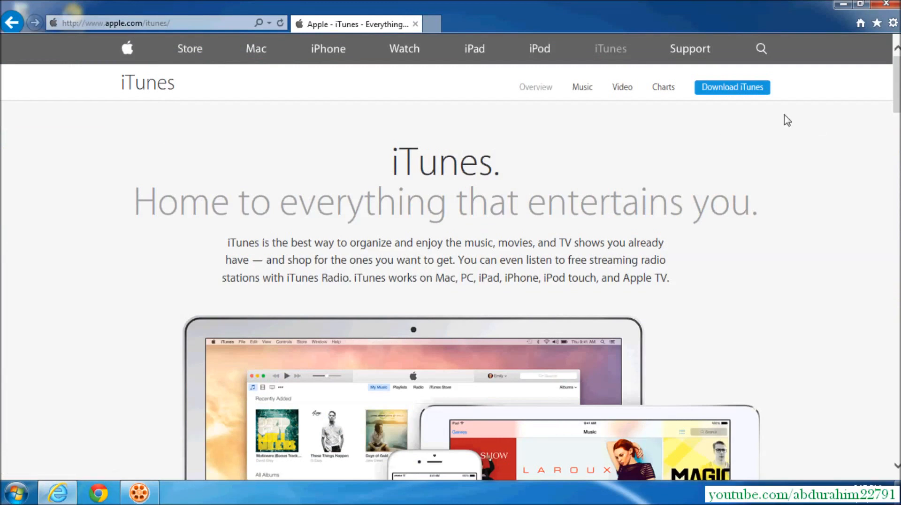
{"action": "mouse_move", "coordinate": [748, 92]}
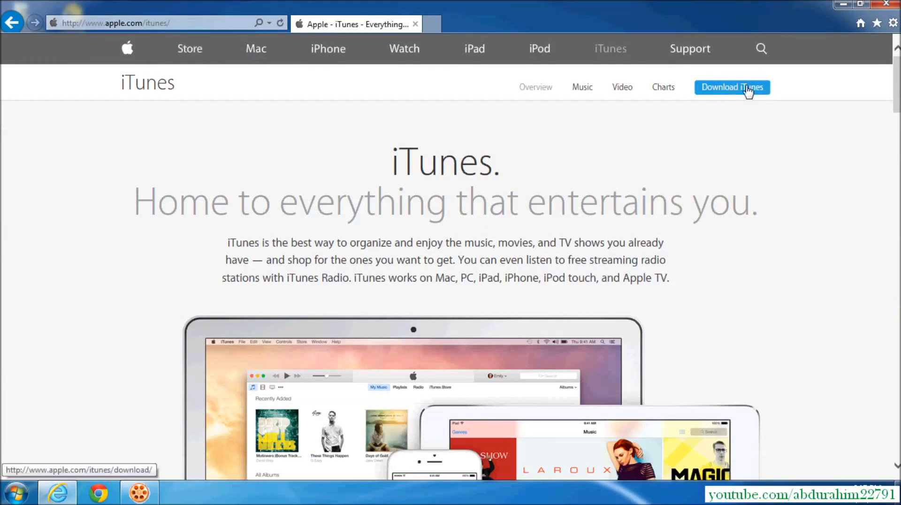
{"action": "left_click", "coordinate": [731, 86]}
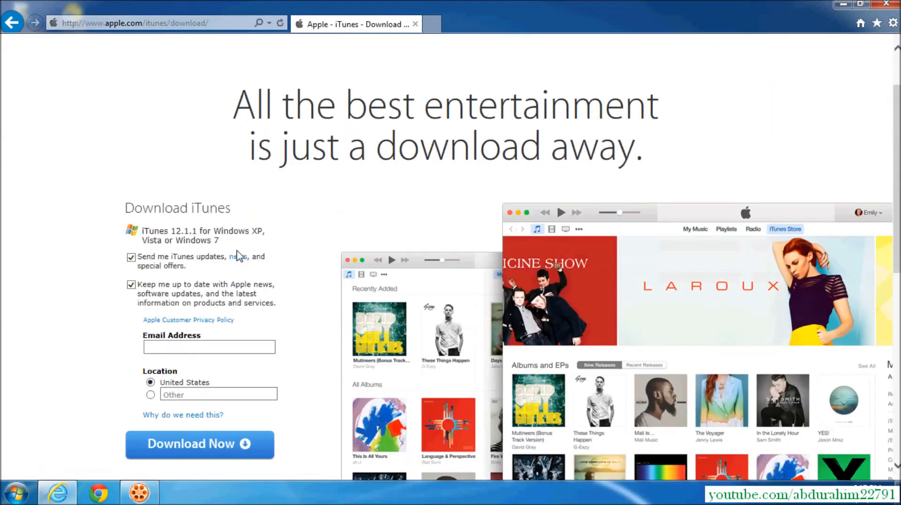
{"action": "scroll", "scroll_direction": "down", "scroll_amount": 3}
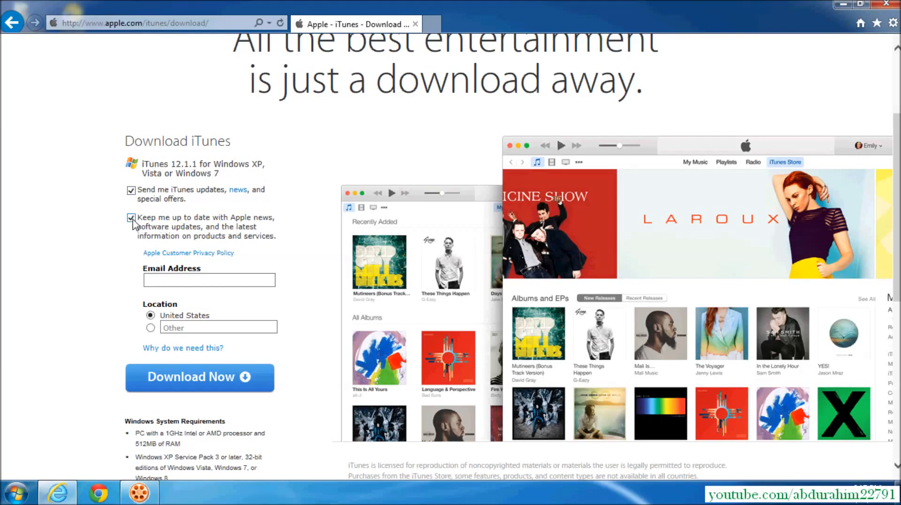
{"action": "left_click", "coordinate": [209, 280]}
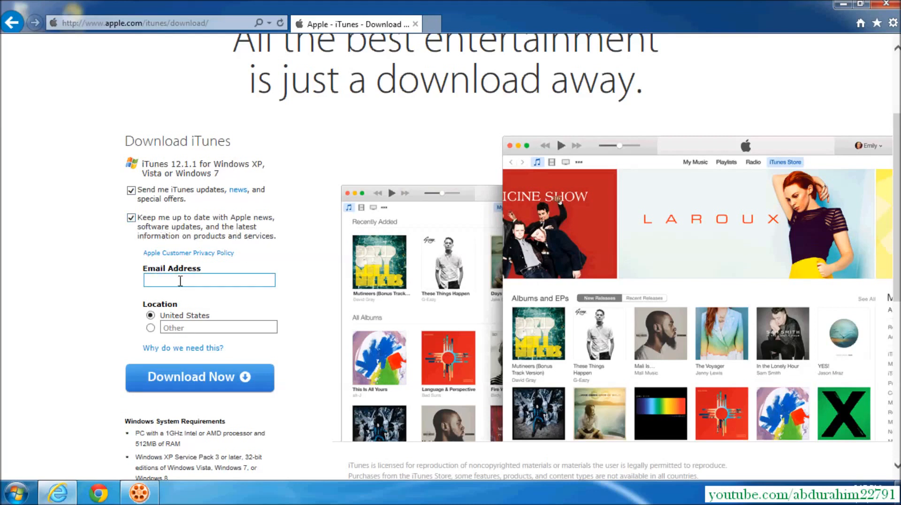
{"action": "mouse_move", "coordinate": [106, 406]}
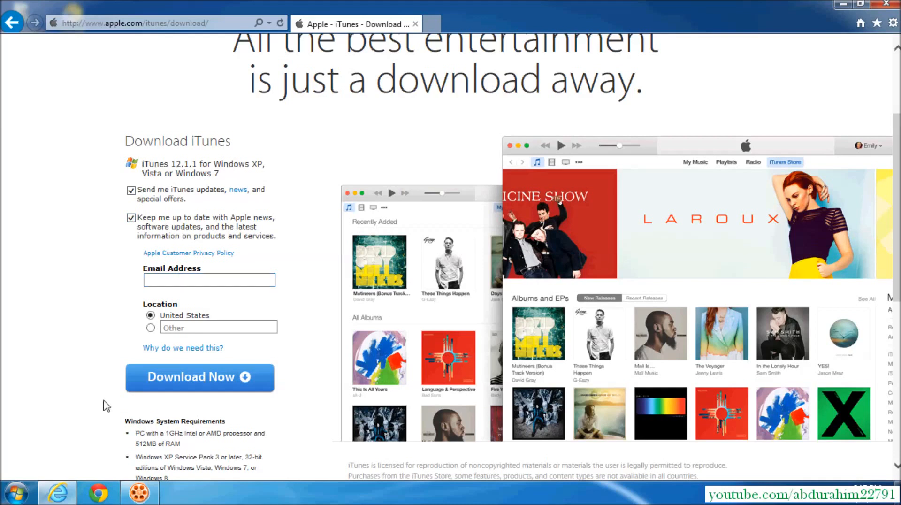
{"action": "scroll", "scroll_direction": "down", "scroll_amount": 3}
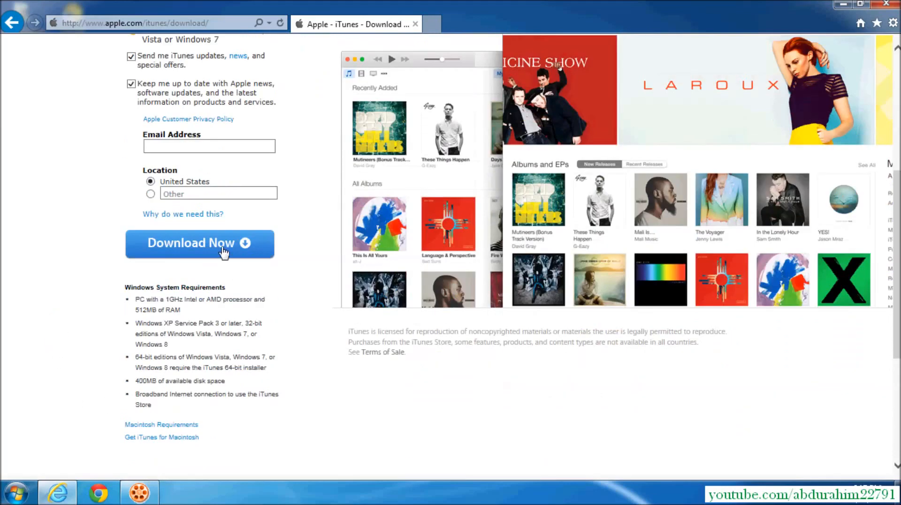
Step: Start the Download Now and save iTunesSetup.exe until the download completes
{"action": "left_click", "coordinate": [199, 243]}
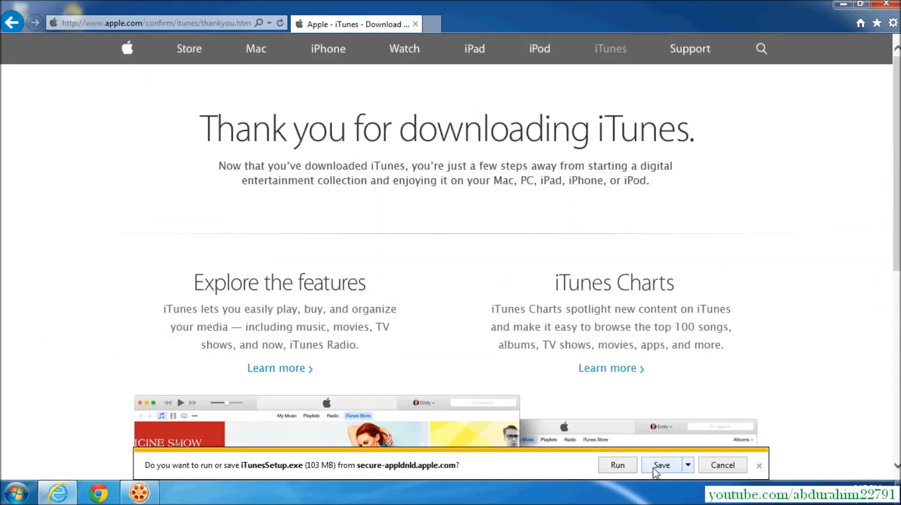
{"action": "left_click", "coordinate": [662, 465]}
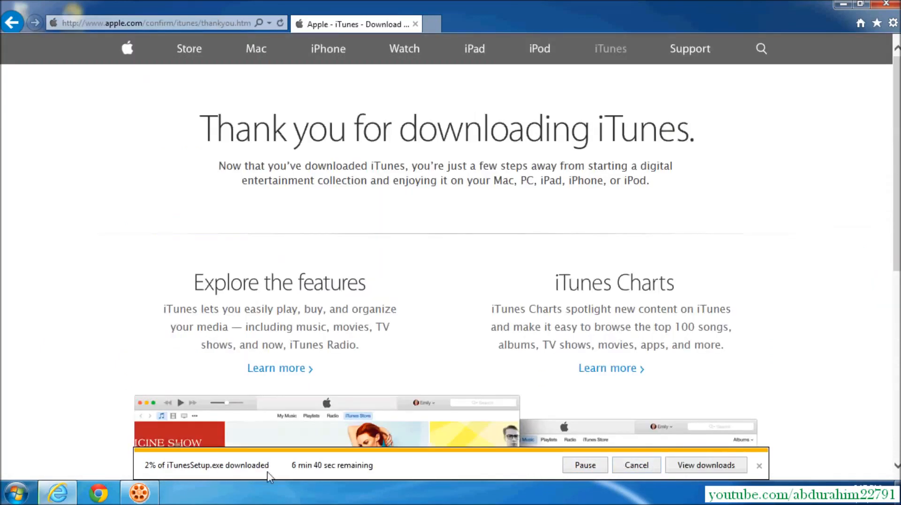
{"action": "mouse_move", "coordinate": [327, 474]}
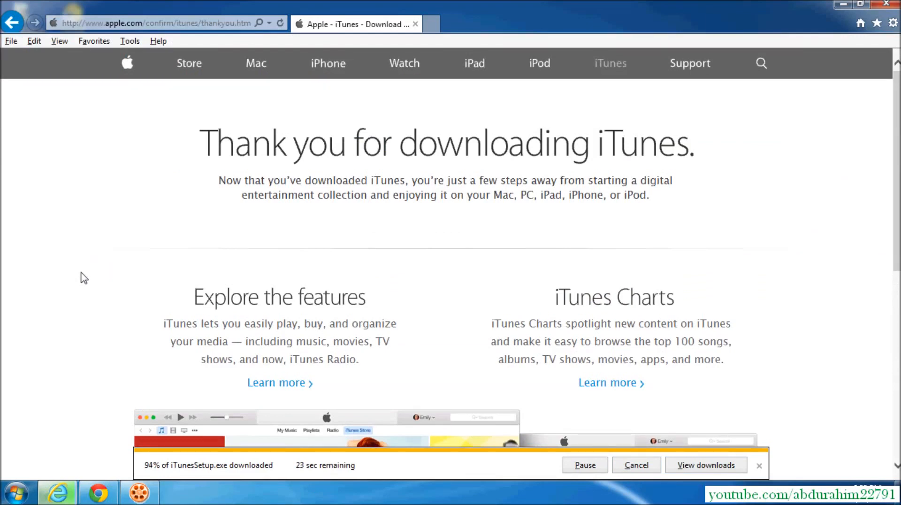
{"action": "mouse_move", "coordinate": [304, 337]}
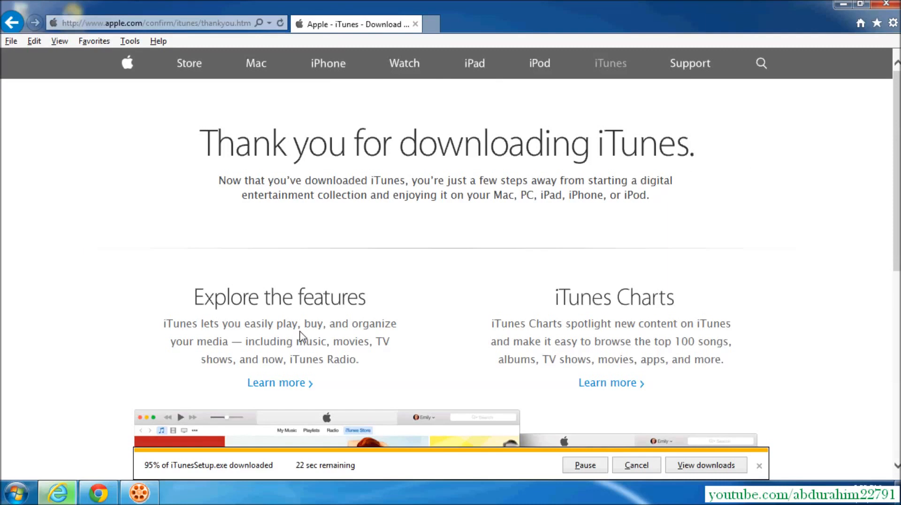
{"action": "scroll", "scroll_direction": "down", "scroll_amount": 3}
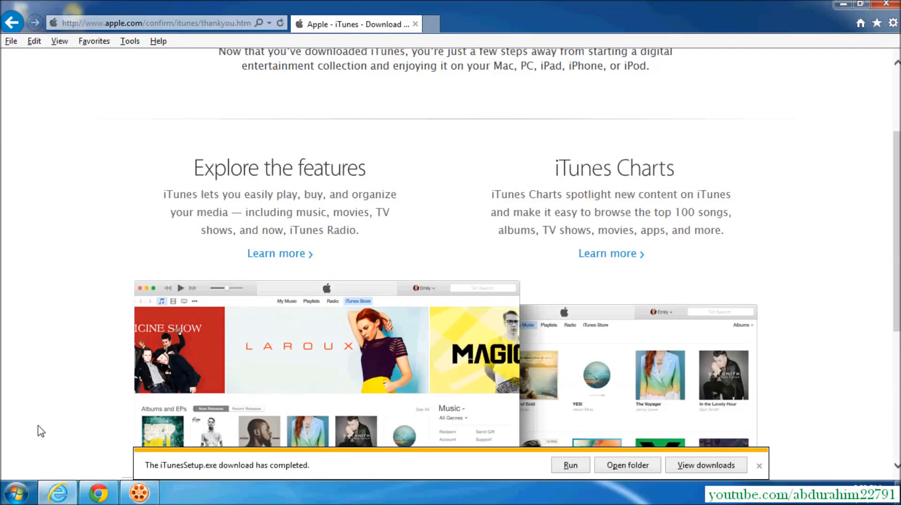
{"action": "mouse_move", "coordinate": [3, 437]}
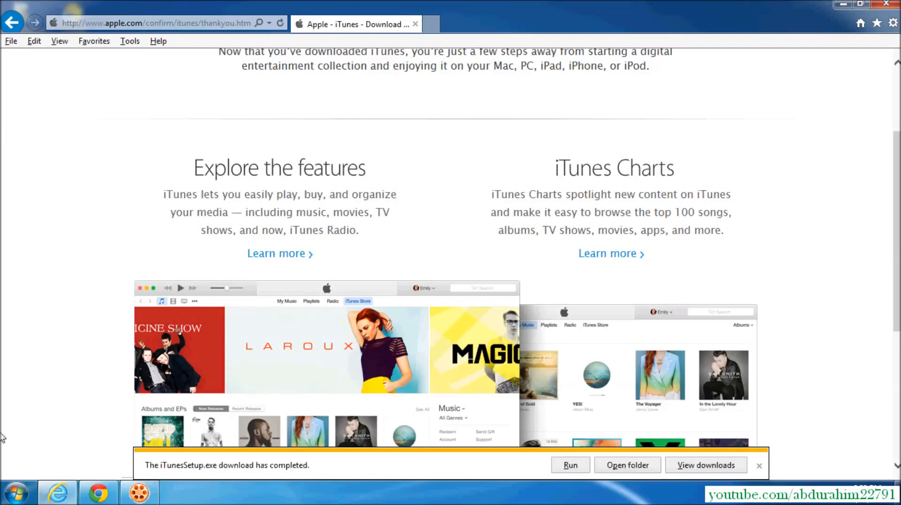
{"action": "mouse_move", "coordinate": [476, 458]}
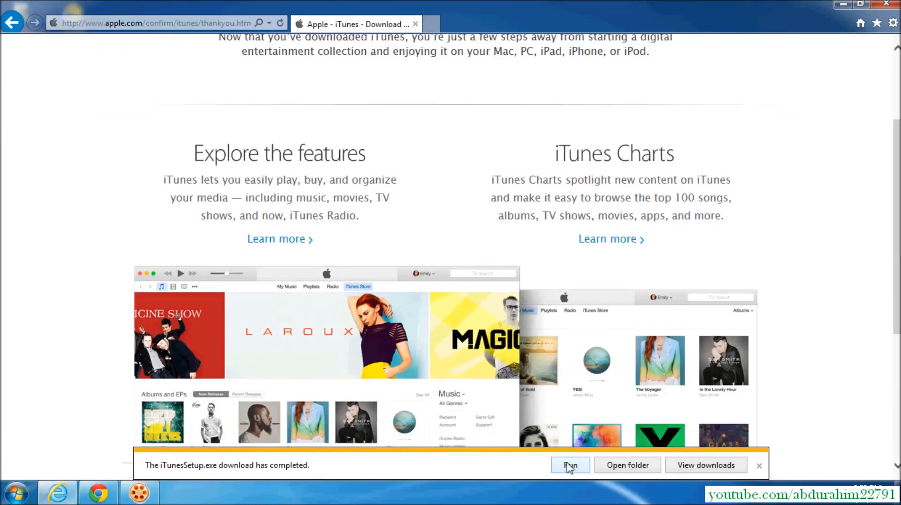
Step: Run the downloaded iTunesSetup.exe and hide the browser to show the desktop
{"action": "left_click", "coordinate": [570, 465]}
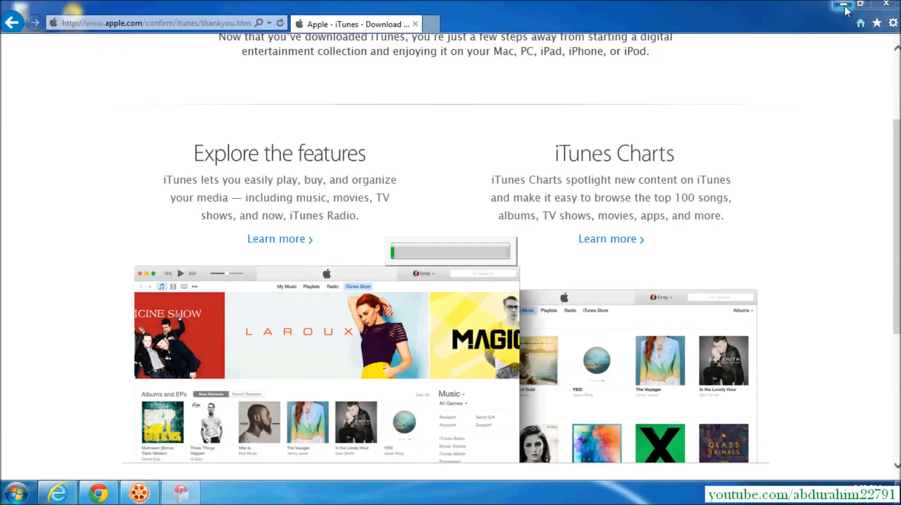
{"action": "left_click", "coordinate": [845, 4]}
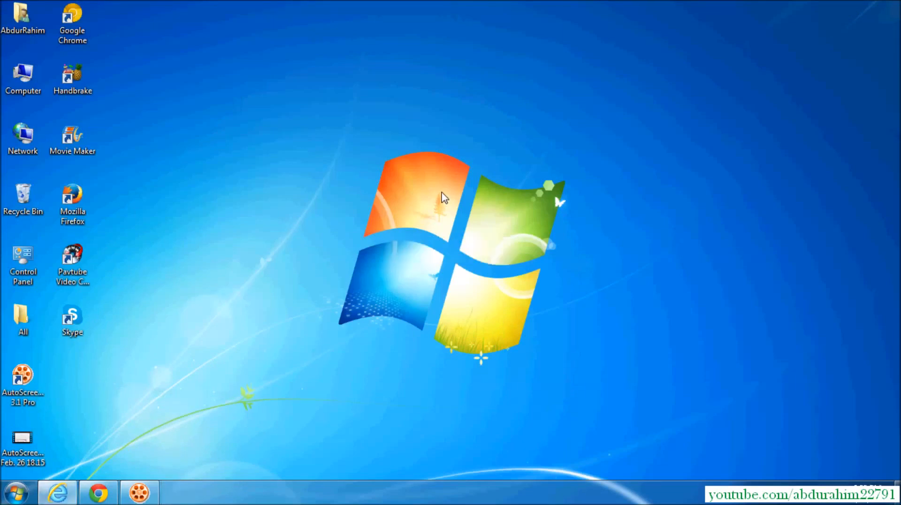
{"action": "mouse_move", "coordinate": [433, 220]}
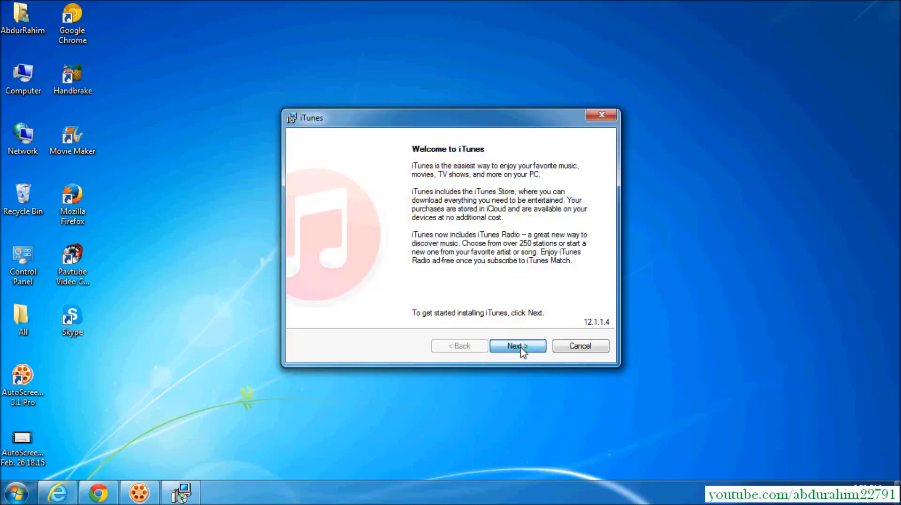
{"action": "left_click", "coordinate": [517, 346]}
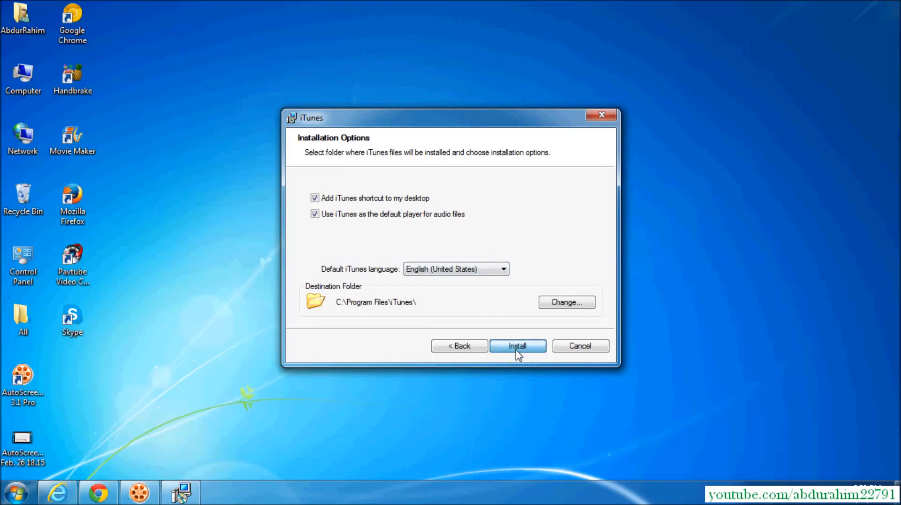
{"action": "left_click", "coordinate": [503, 269]}
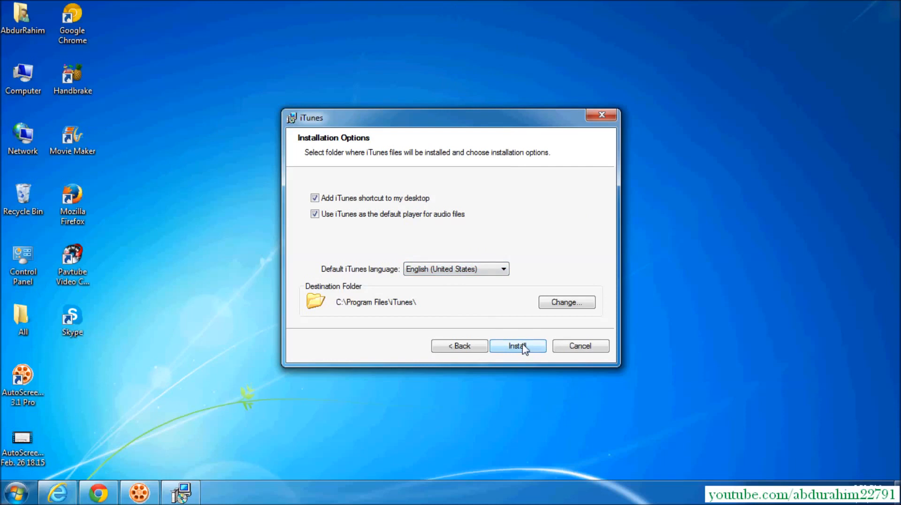
Step: Install iTunes with the chosen options until the Congratulations page appears
{"action": "left_click", "coordinate": [516, 345]}
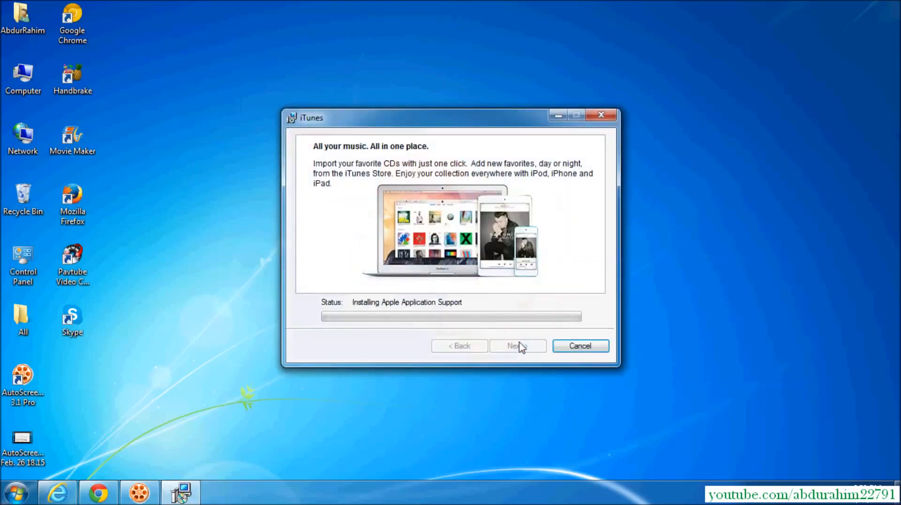
{"action": "mouse_move", "coordinate": [498, 86]}
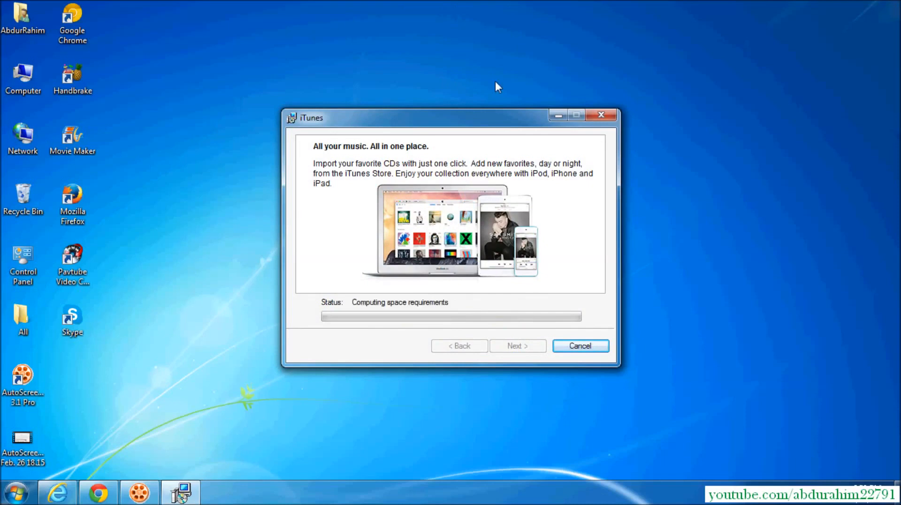
{"action": "mouse_move", "coordinate": [449, 119]}
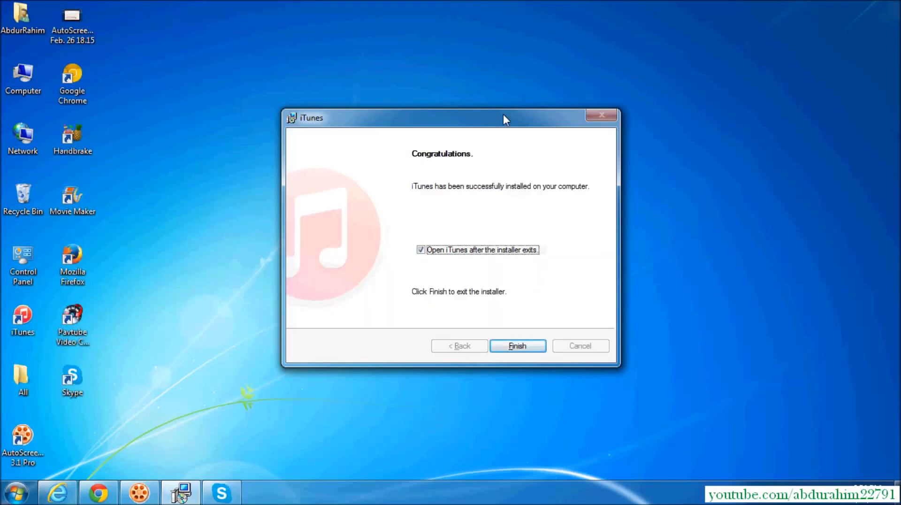
{"action": "mouse_move", "coordinate": [452, 142]}
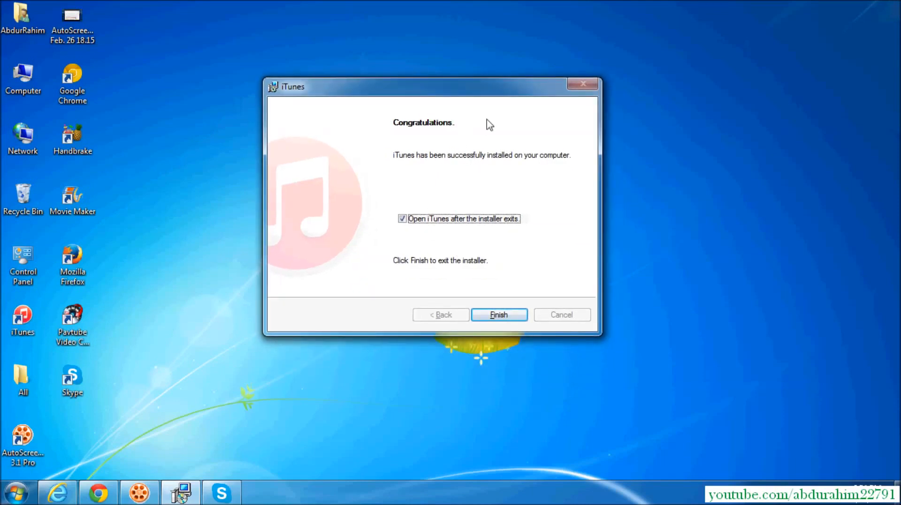
{"action": "mouse_move", "coordinate": [434, 272]}
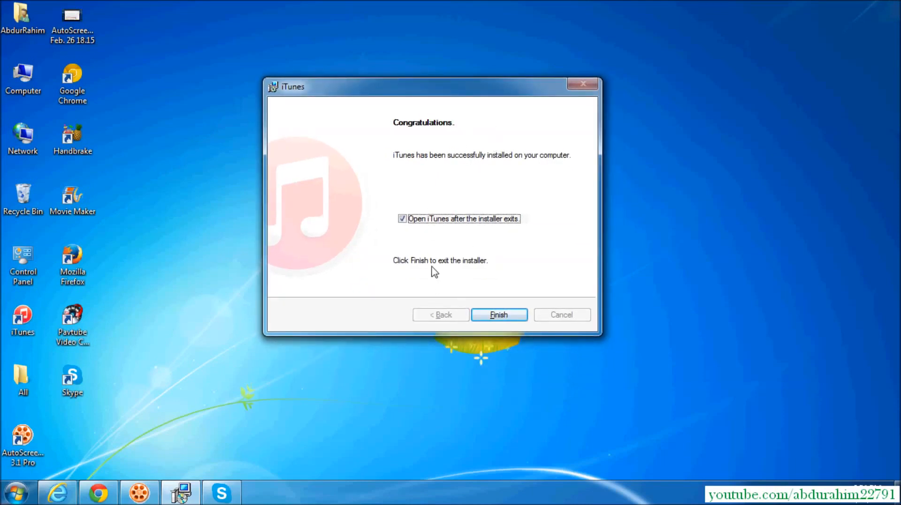
{"action": "mouse_move", "coordinate": [419, 207]}
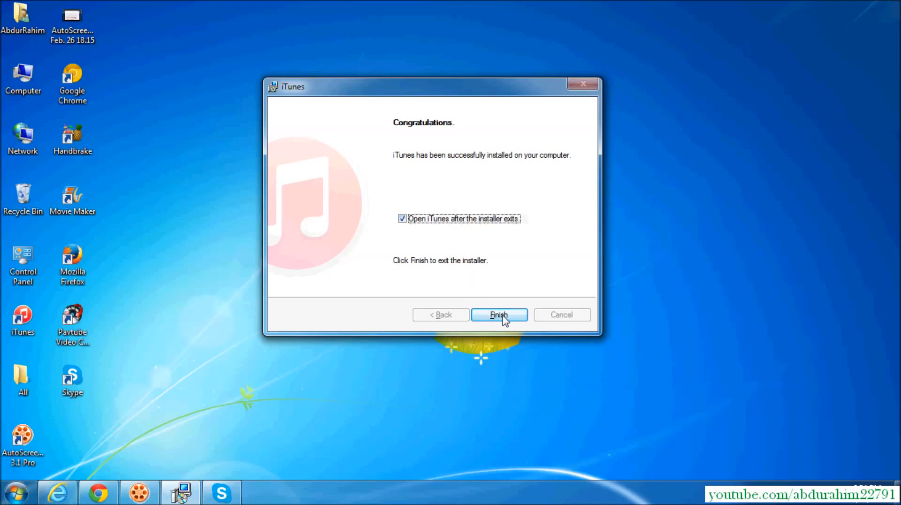
Step: Finish the installer with 'Open iTunes after the installer exits' checked so iTunes launches
{"action": "left_click", "coordinate": [498, 314]}
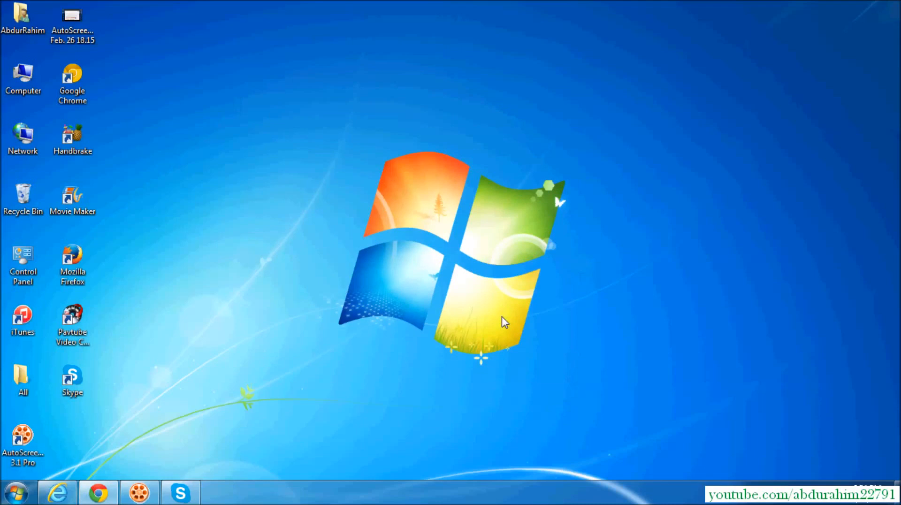
{"action": "mouse_move", "coordinate": [549, 258]}
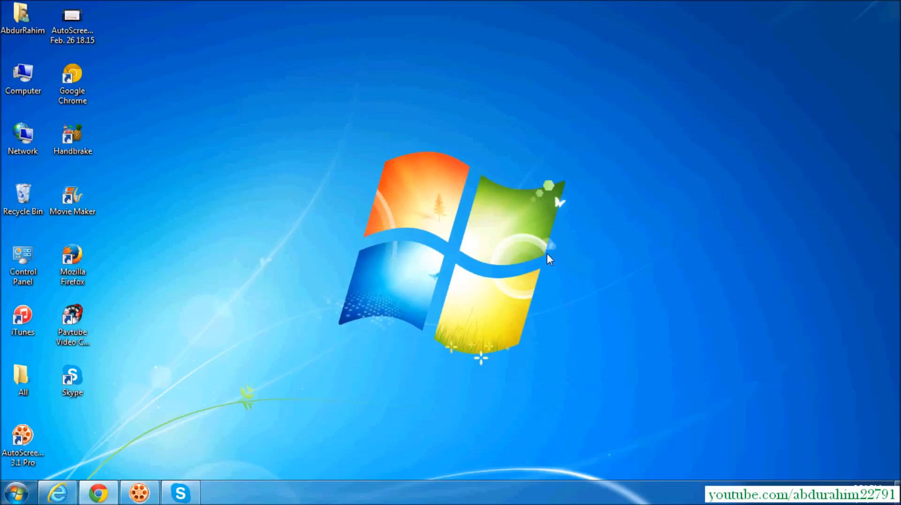
{"action": "mouse_move", "coordinate": [403, 160]}
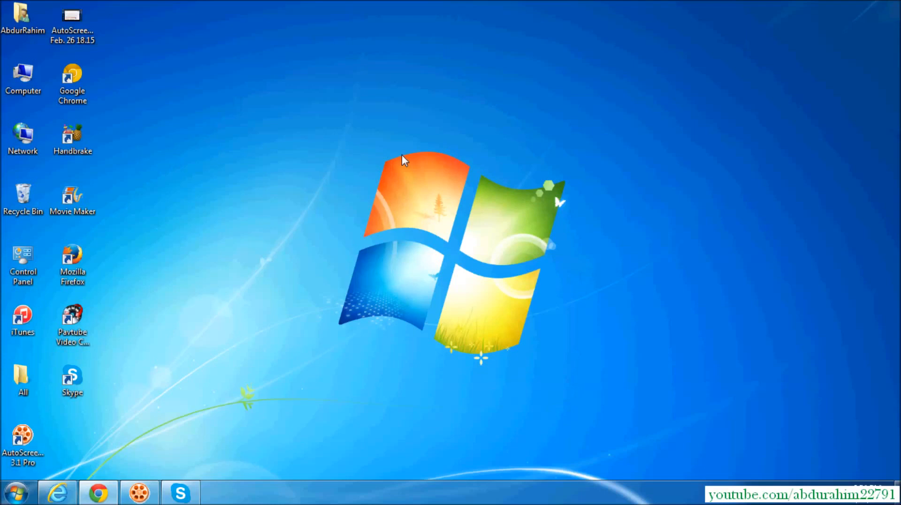
{"action": "double_click", "coordinate": [23, 319]}
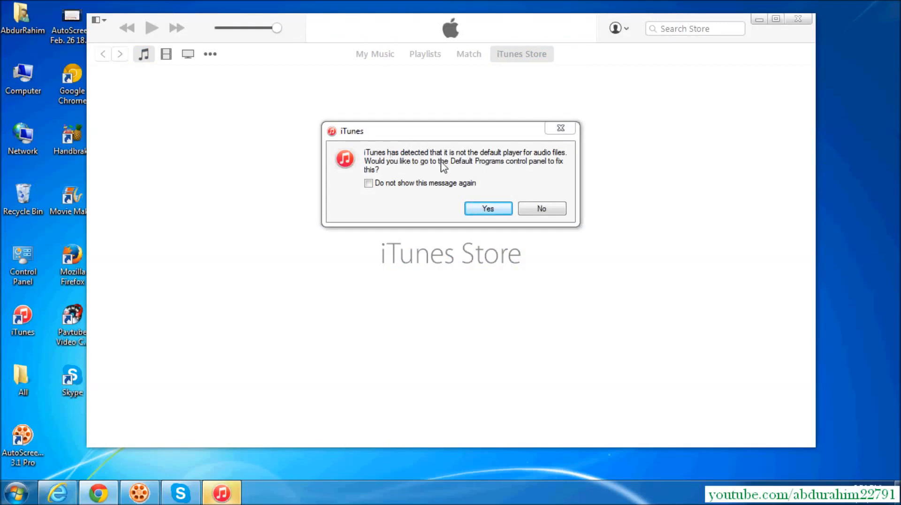
{"action": "mouse_move", "coordinate": [500, 197]}
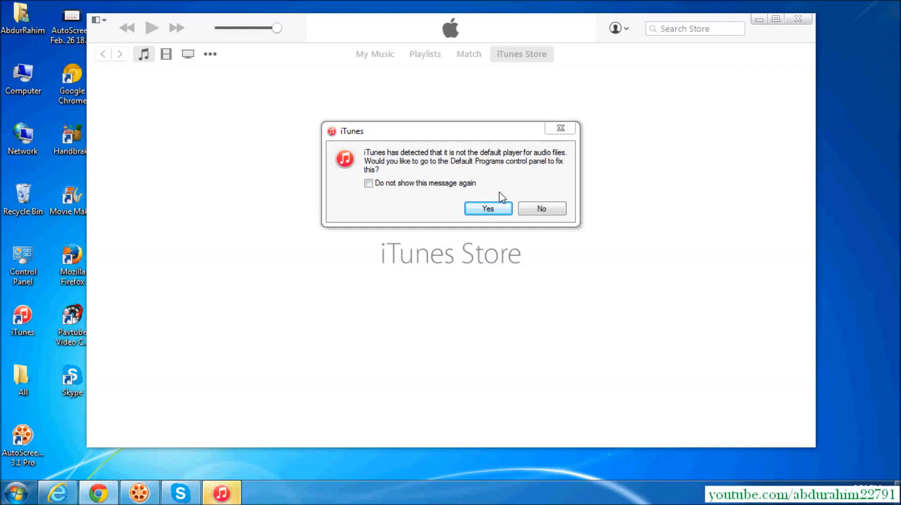
{"action": "mouse_move", "coordinate": [488, 209]}
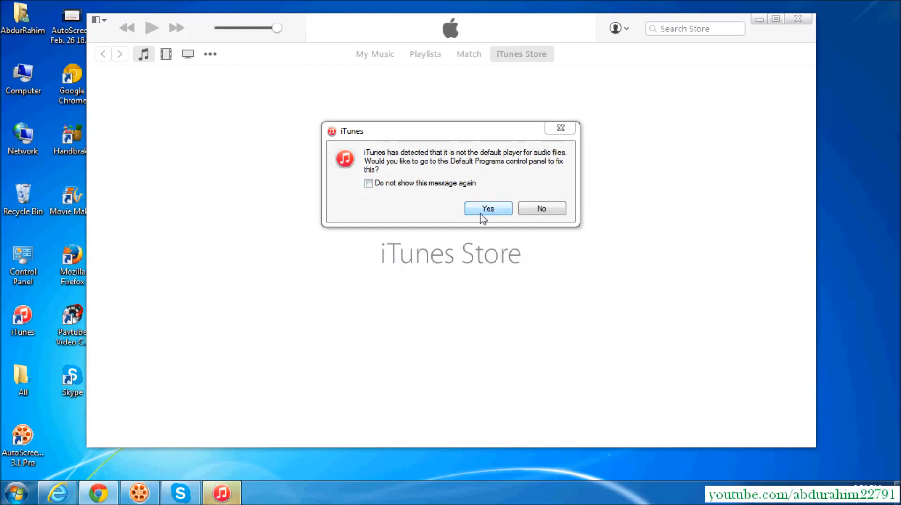
Step: Answer Yes to the not-default-player prompt, opening the Default Programs control panel
{"action": "left_click", "coordinate": [541, 208]}
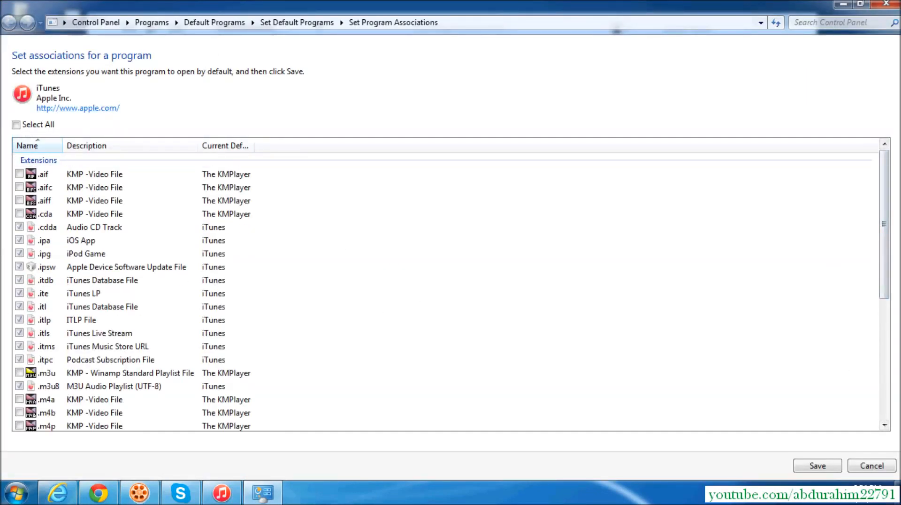
Step: Review iTunes's Set Program Associations list and save the existing file associations
{"action": "scroll", "scroll_direction": "down", "scroll_amount": 3}
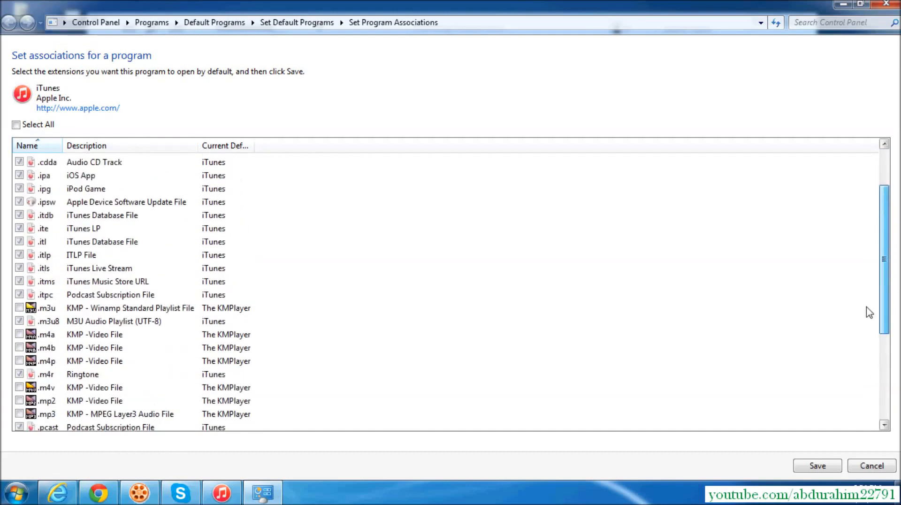
{"action": "scroll", "scroll_direction": "up", "scroll_amount": 3}
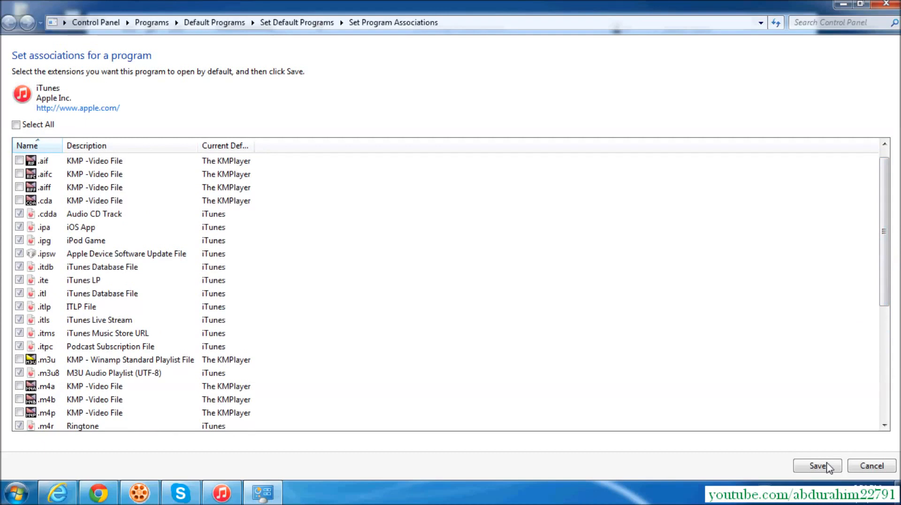
{"action": "left_click", "coordinate": [818, 466]}
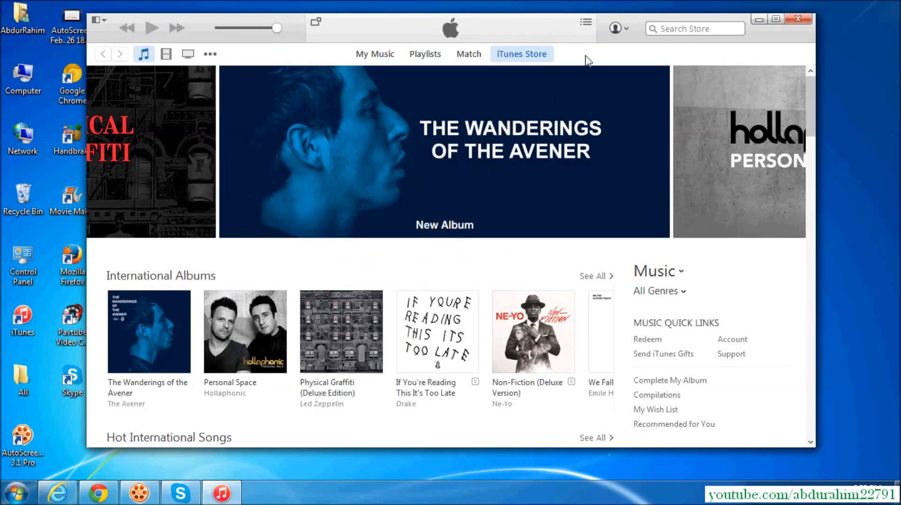
{"action": "mouse_move", "coordinate": [815, 109]}
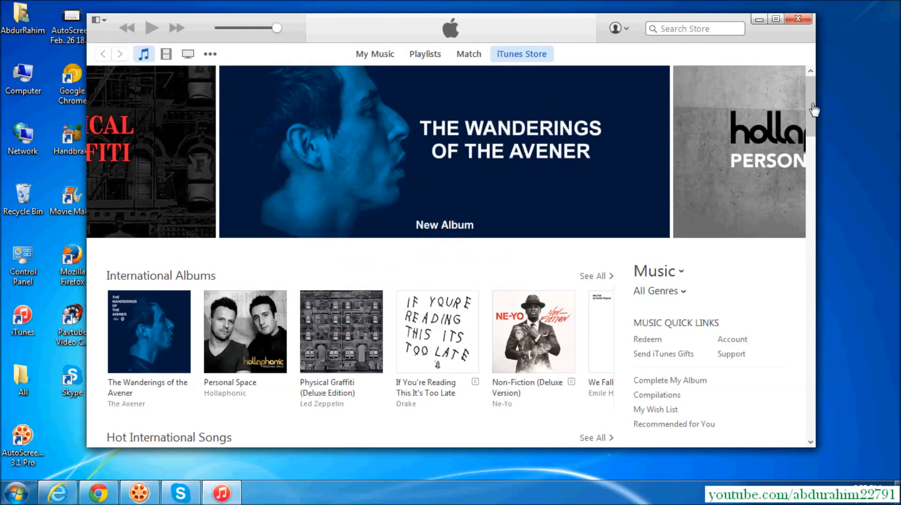
{"action": "mouse_move", "coordinate": [450, 24]}
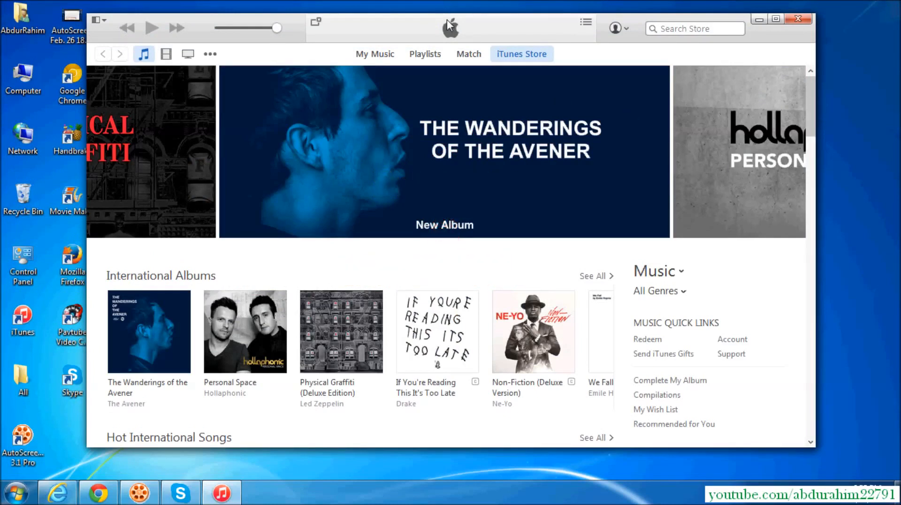